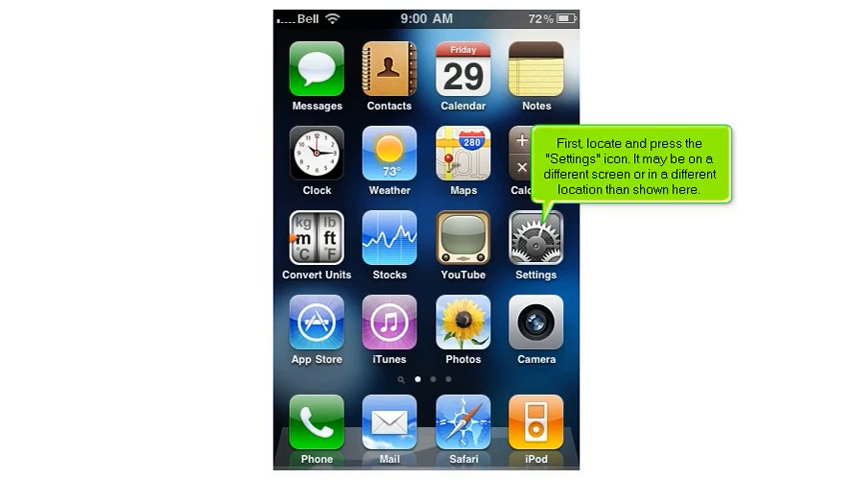
- Open Mail, Contacts, Calendars in Settings, showing the existing Business Email account
left_click(535, 234)
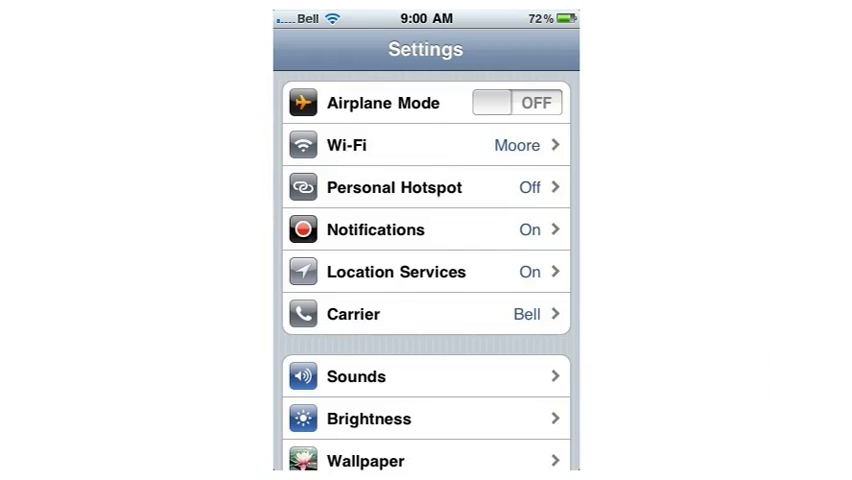
scroll("down", 3)
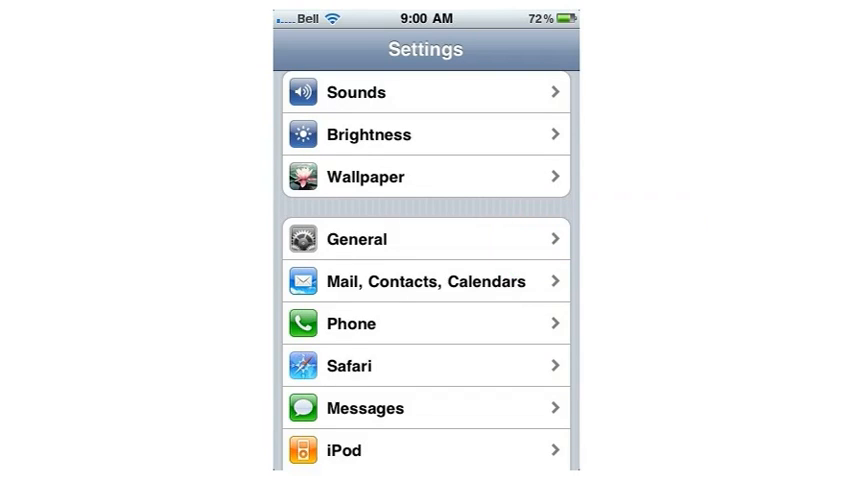
left_click(424, 281)
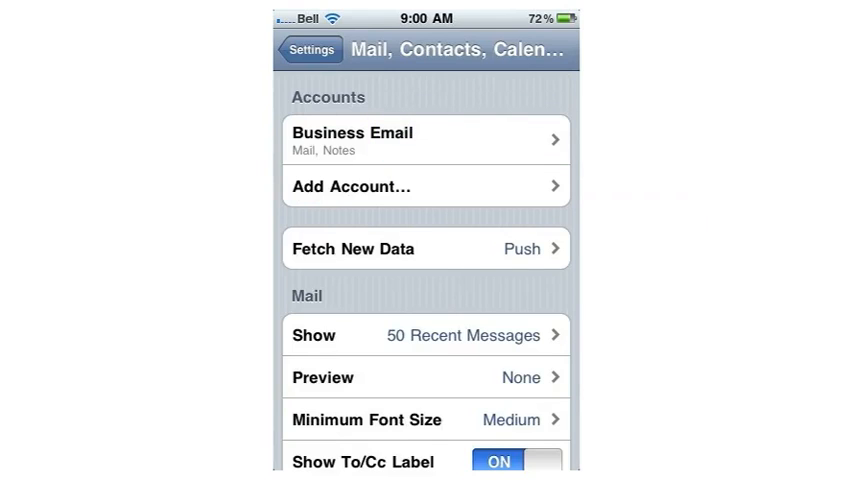
- Start adding an Other mail account and enter its details with description Mybiz123
left_click(425, 186)
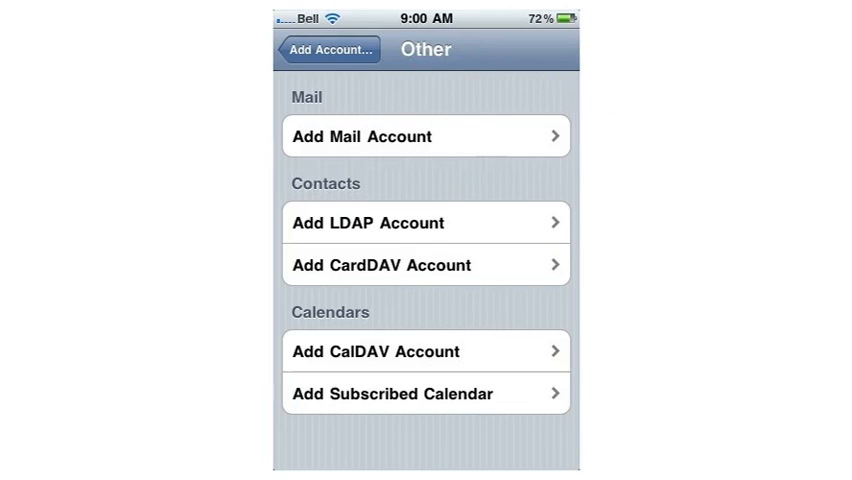
left_click(425, 136)
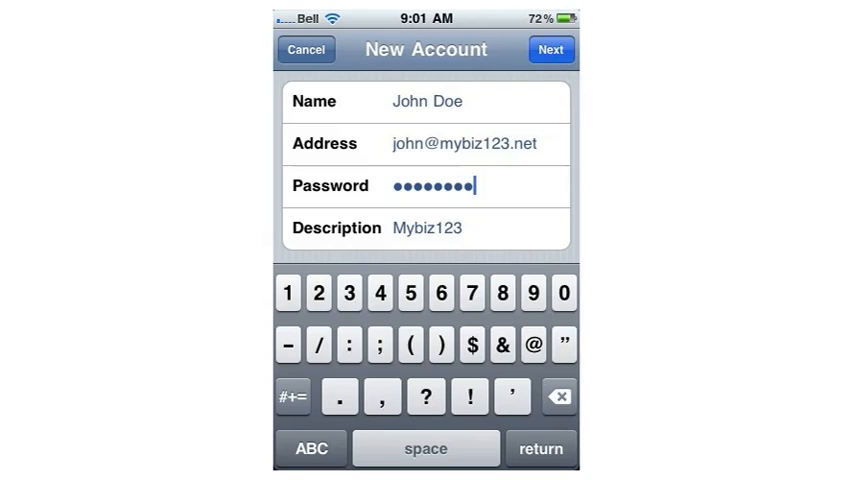
left_click(550, 49)
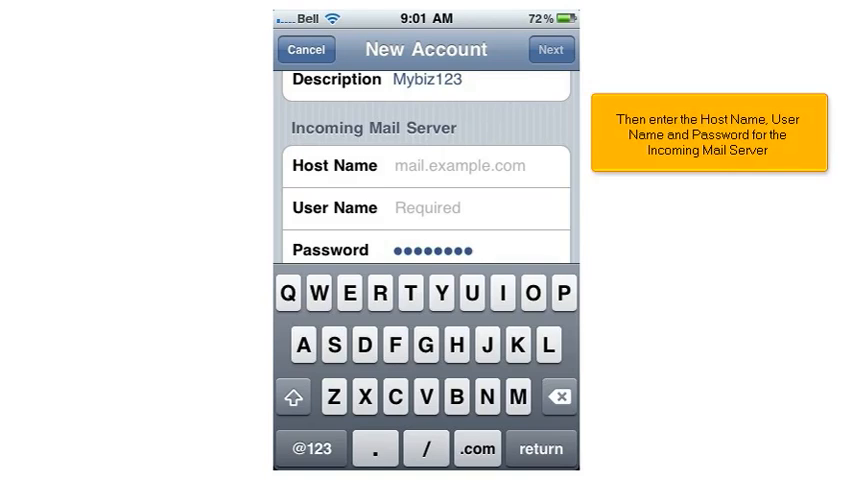
type("mail.mybiz123.net")
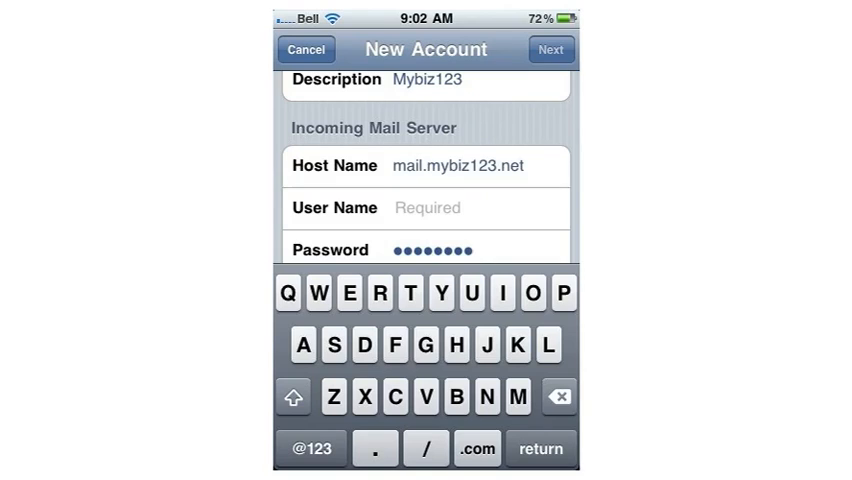
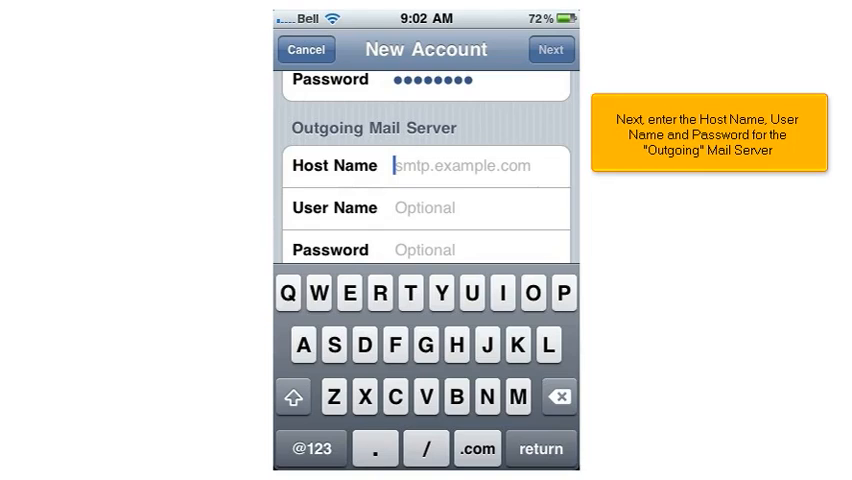
type("mail.mybiz123.net")
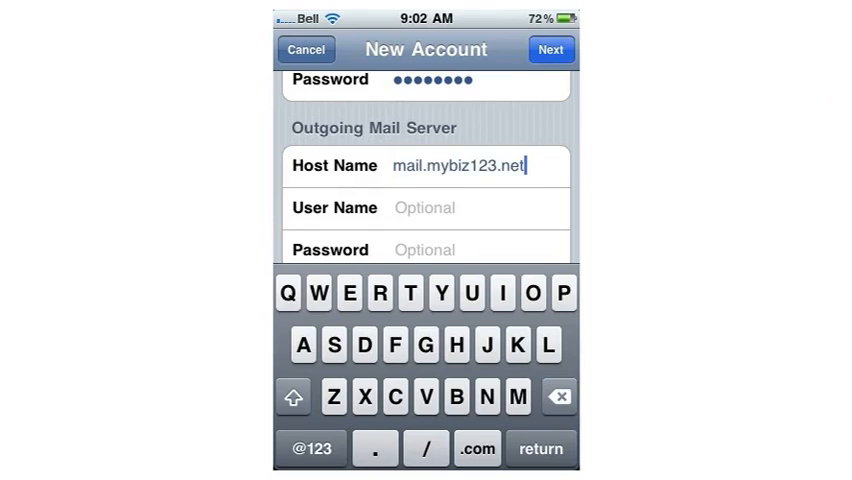
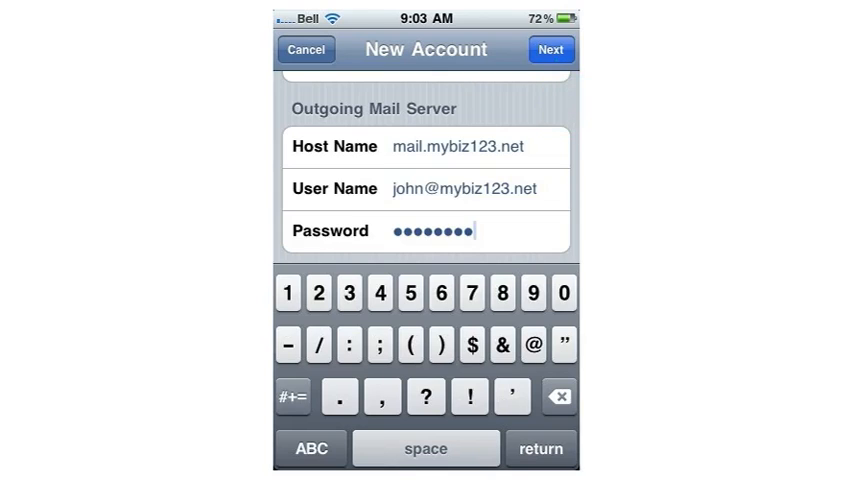
left_click(550, 49)
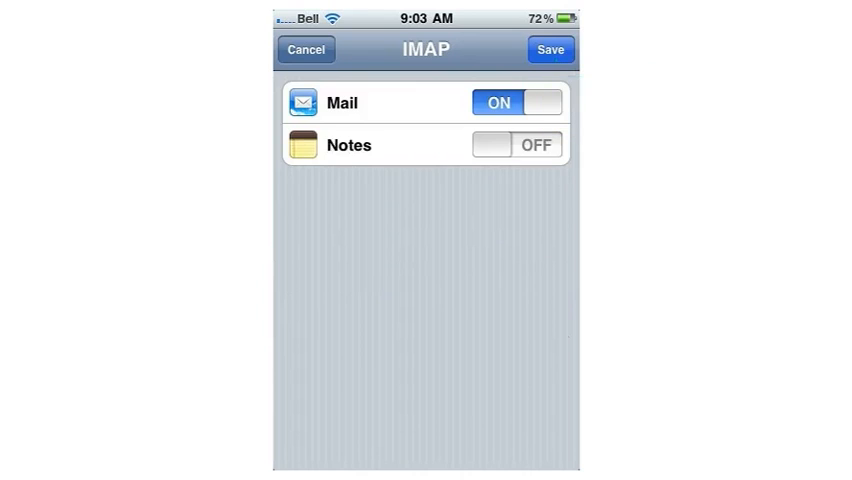
- Save the Mybiz123 IMAP account and view it in Mail's Mailboxes beside Business Email
left_click(550, 49)
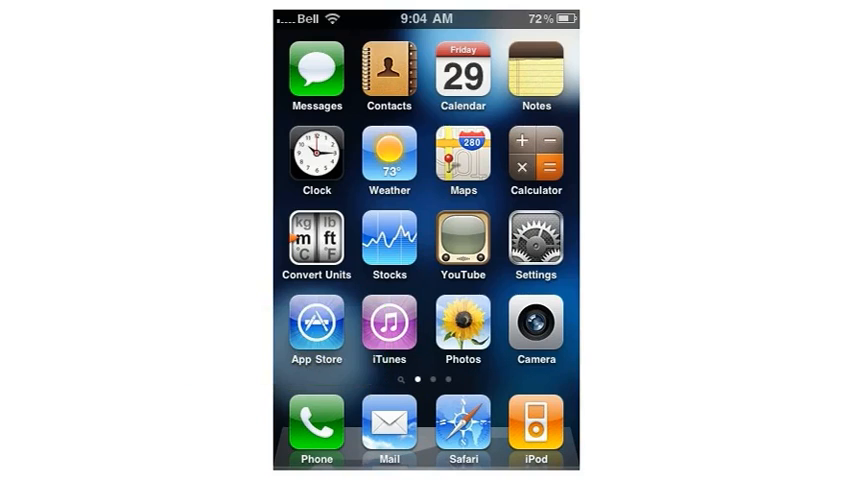
left_click(389, 425)
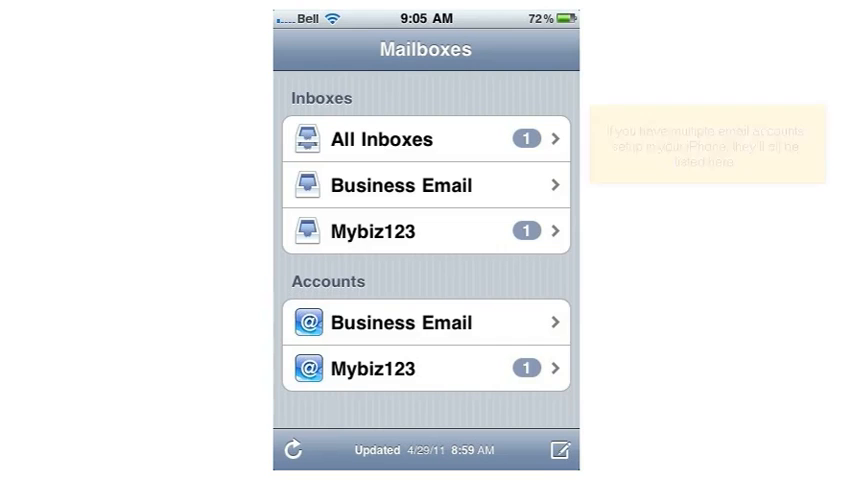